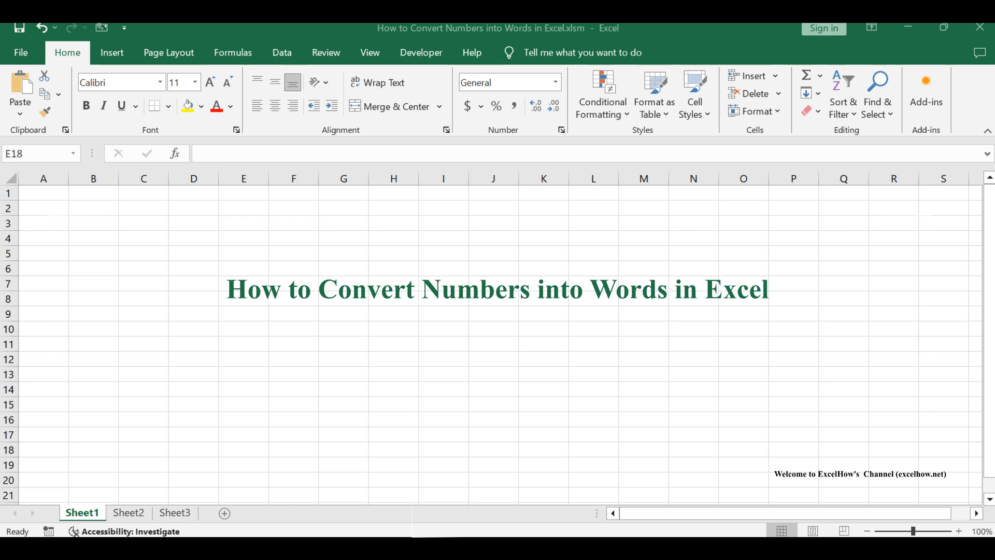
- Switch to Sheet2, which holds the three dollar amounts and the SpellNumber code
click(128, 512)
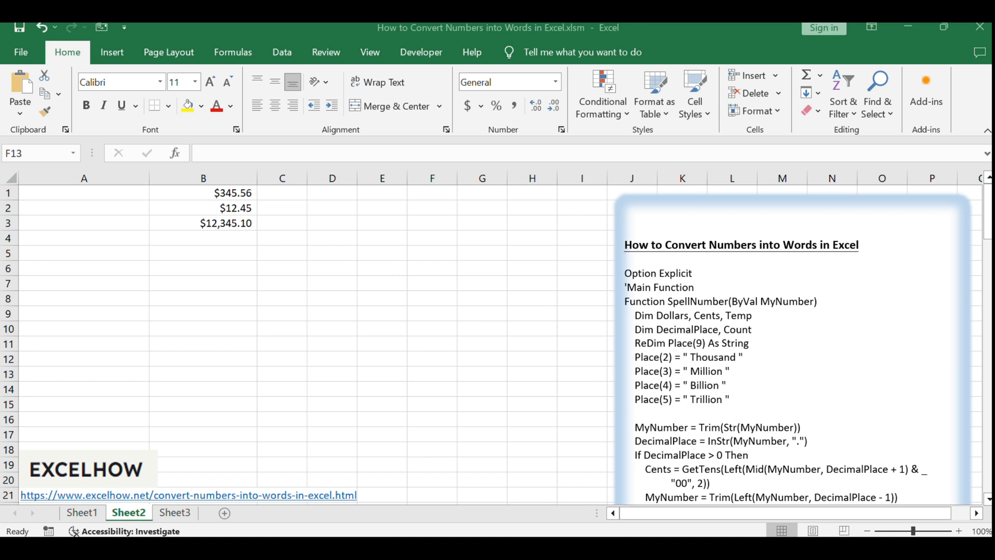
mouse_move(850, 190)
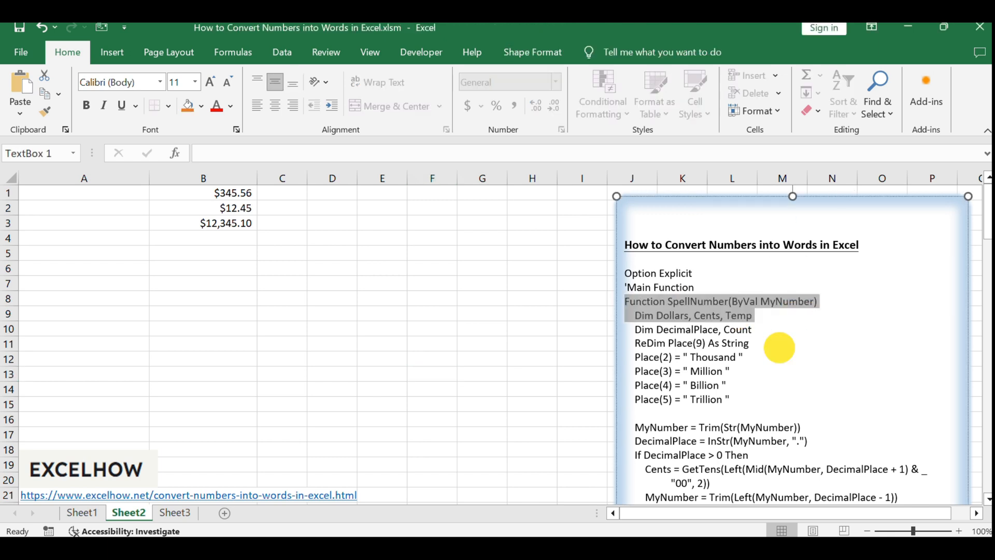
- Leave the code text box and bring up the VBA editor with Alt+F11
click(381, 326)
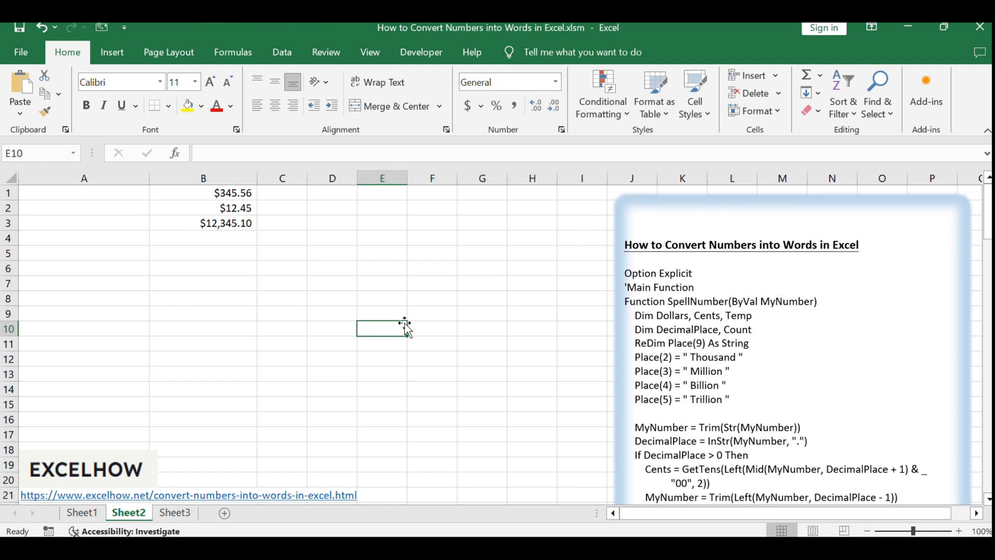
key(alt+F11)
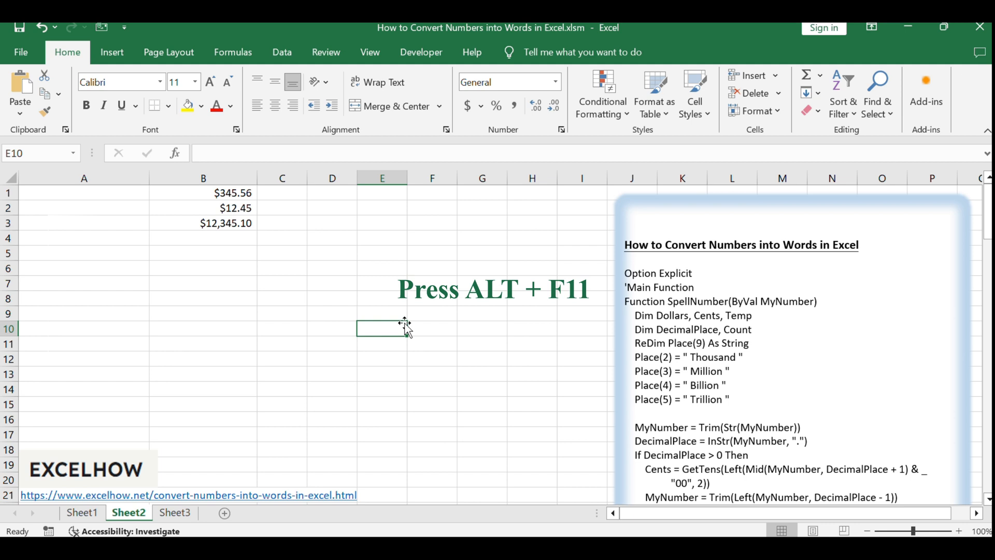
key(alt+F11)
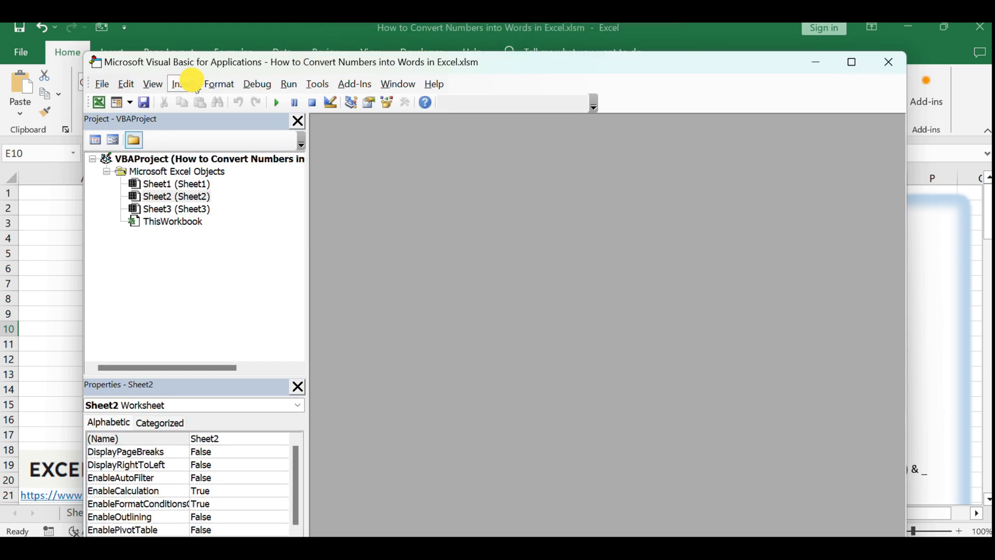
- Insert a new empty module, Module1, into the workbook's VBA project
click(178, 83)
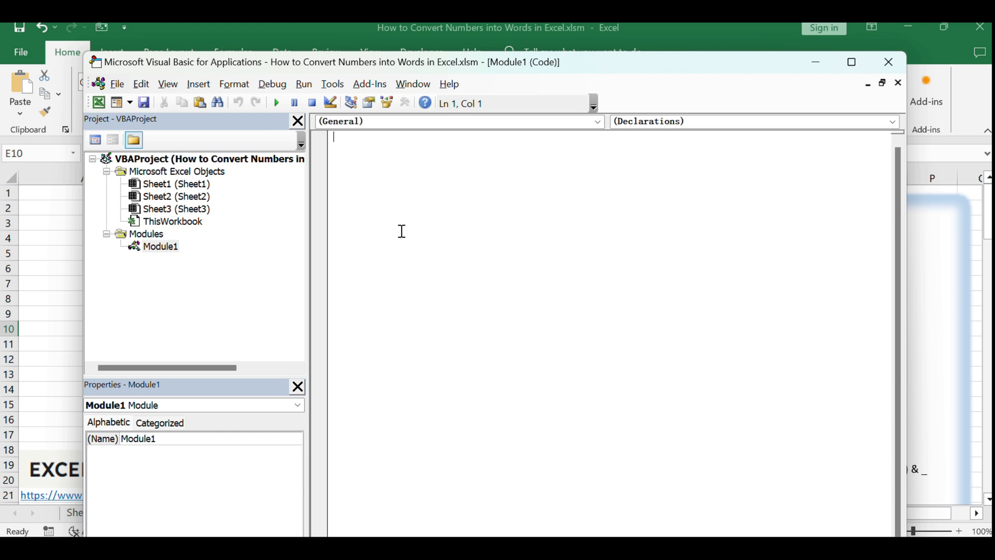
mouse_move(398, 230)
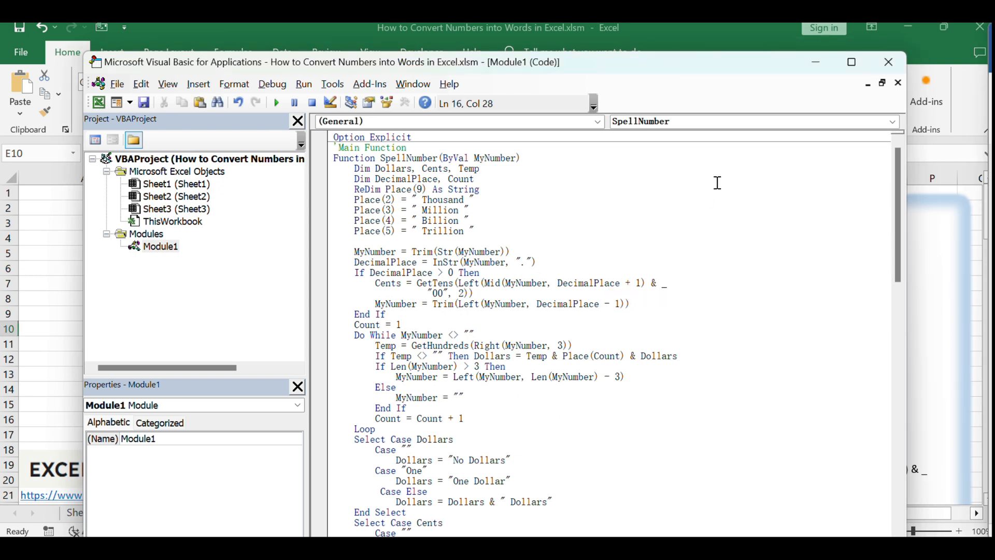
mouse_move(887, 62)
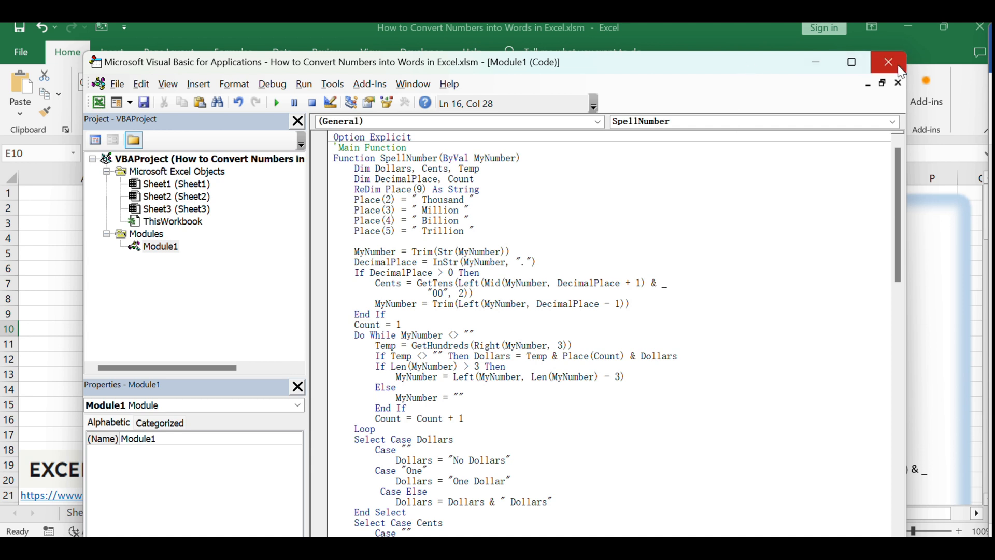
mouse_move(890, 63)
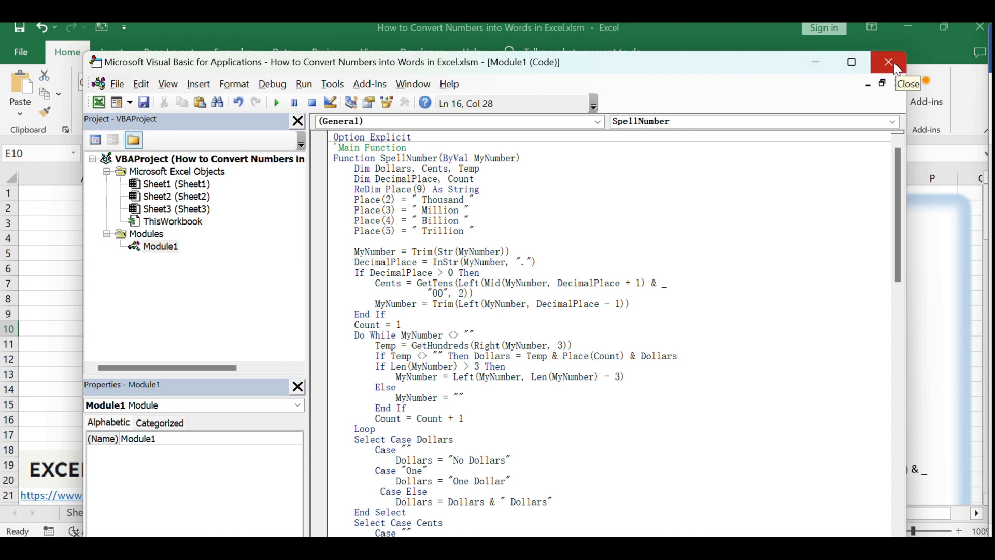
- Return to the workbook and enter =SpellNumber(B1) in C1 to spell out the B1 amount
click(887, 61)
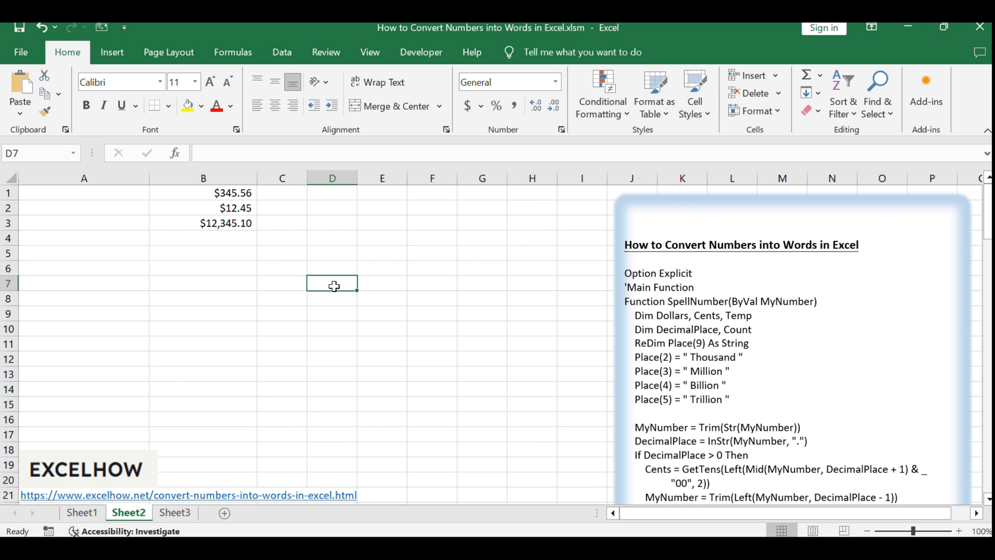
mouse_move(319, 233)
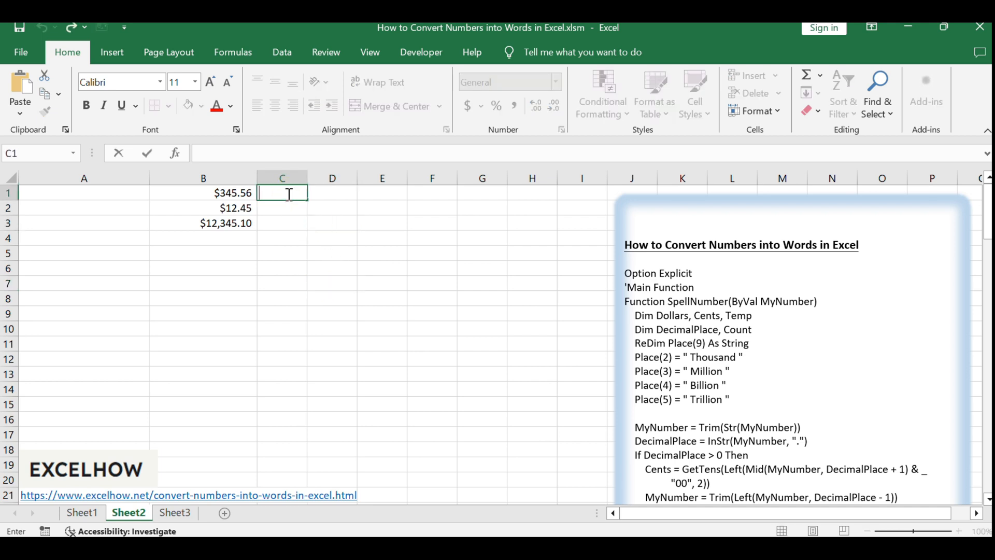
text(=SpellNumber(B1))
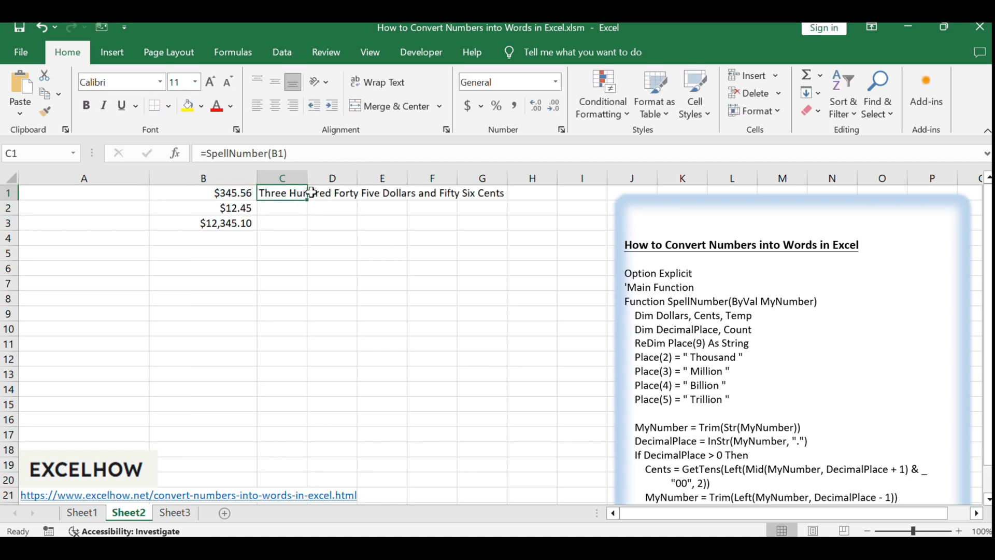
- Fill the SpellNumber formula down to C3 and verify the formulas in C2 and C3
drag(282, 193, 282, 223)
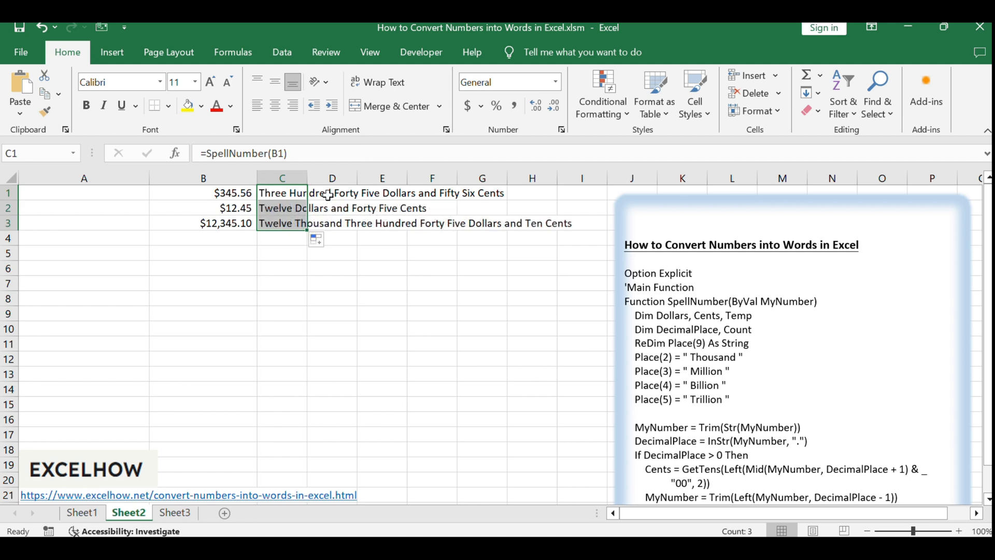
click(281, 207)
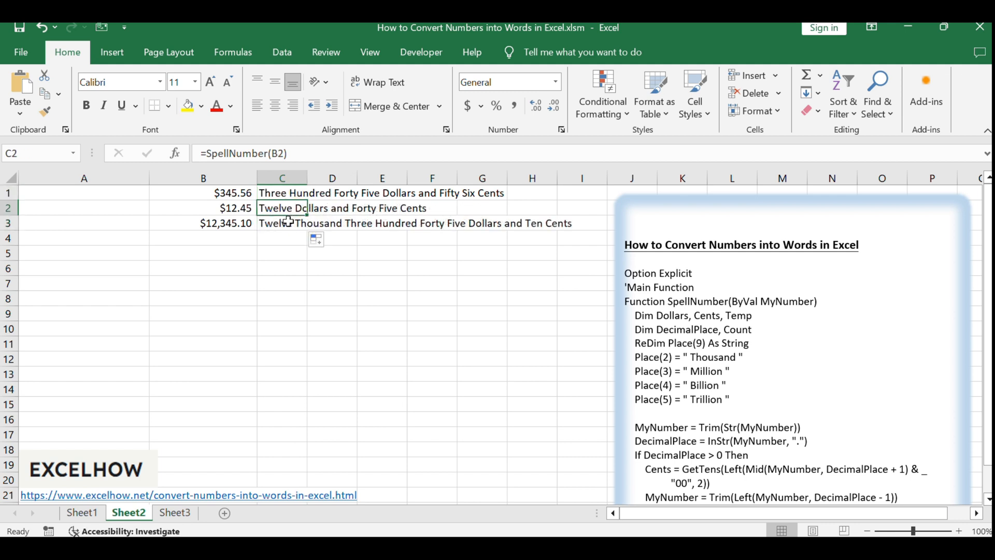
click(282, 223)
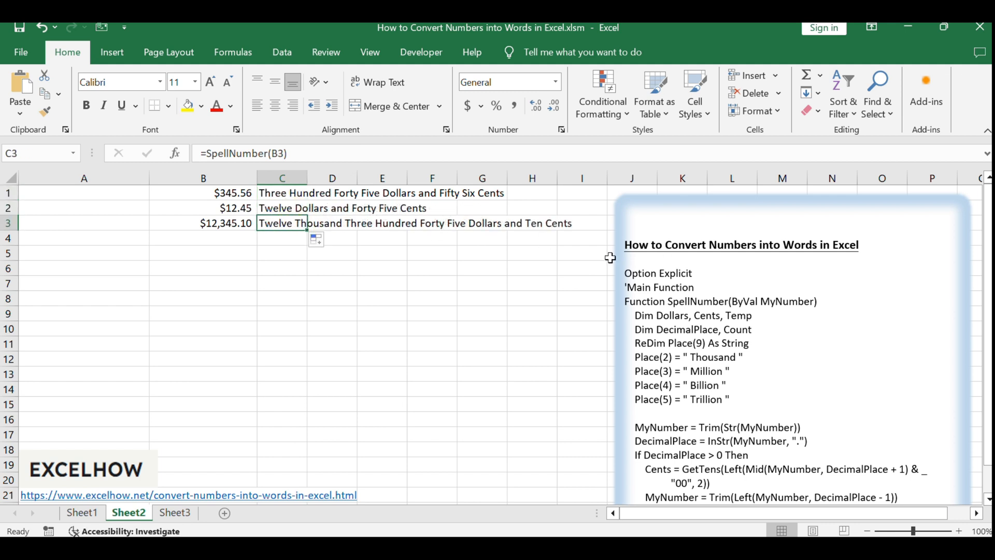